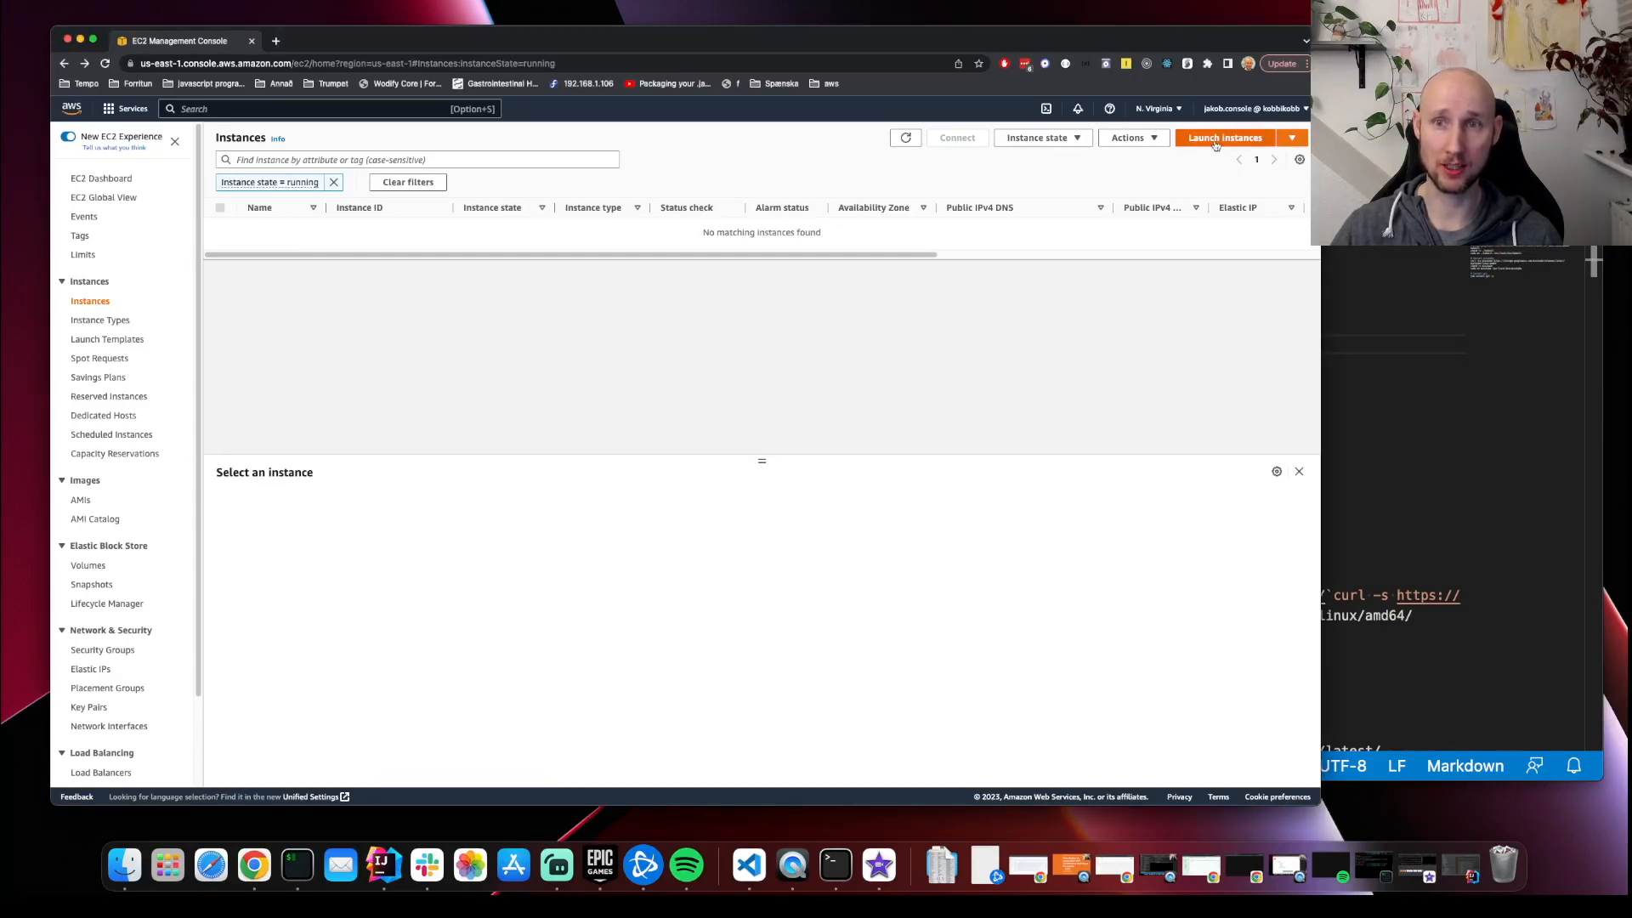
Step: Name the new instance Test and move down to the instance type and key pair settings
{"action": "left_click", "coordinate": [1224, 138]}
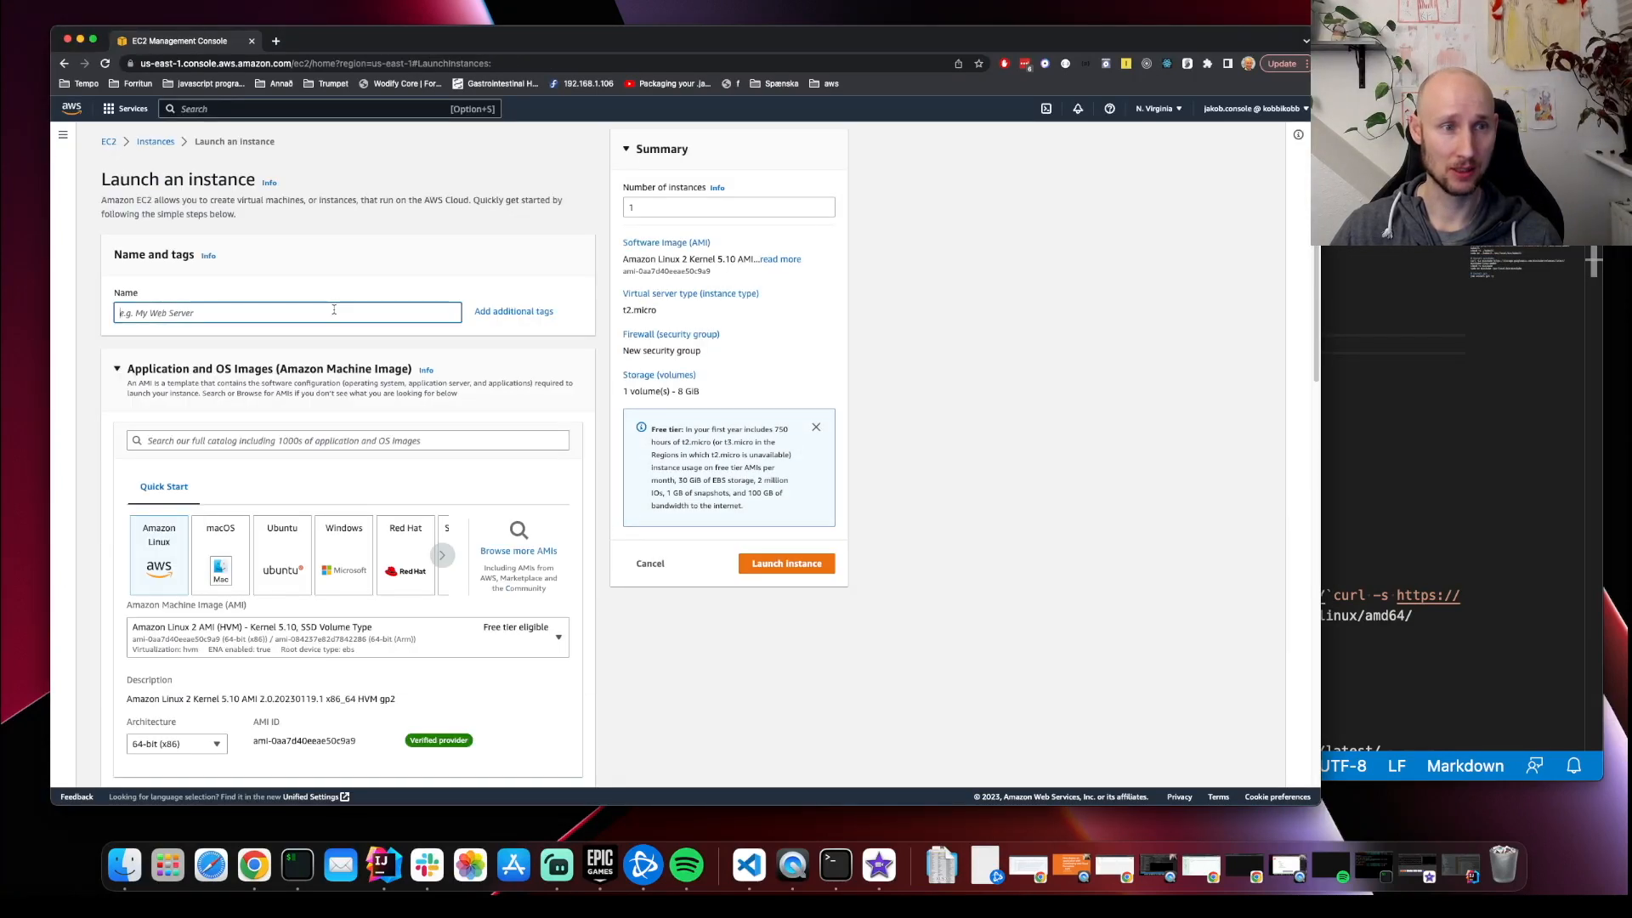
{"action": "type", "text": "Test"}
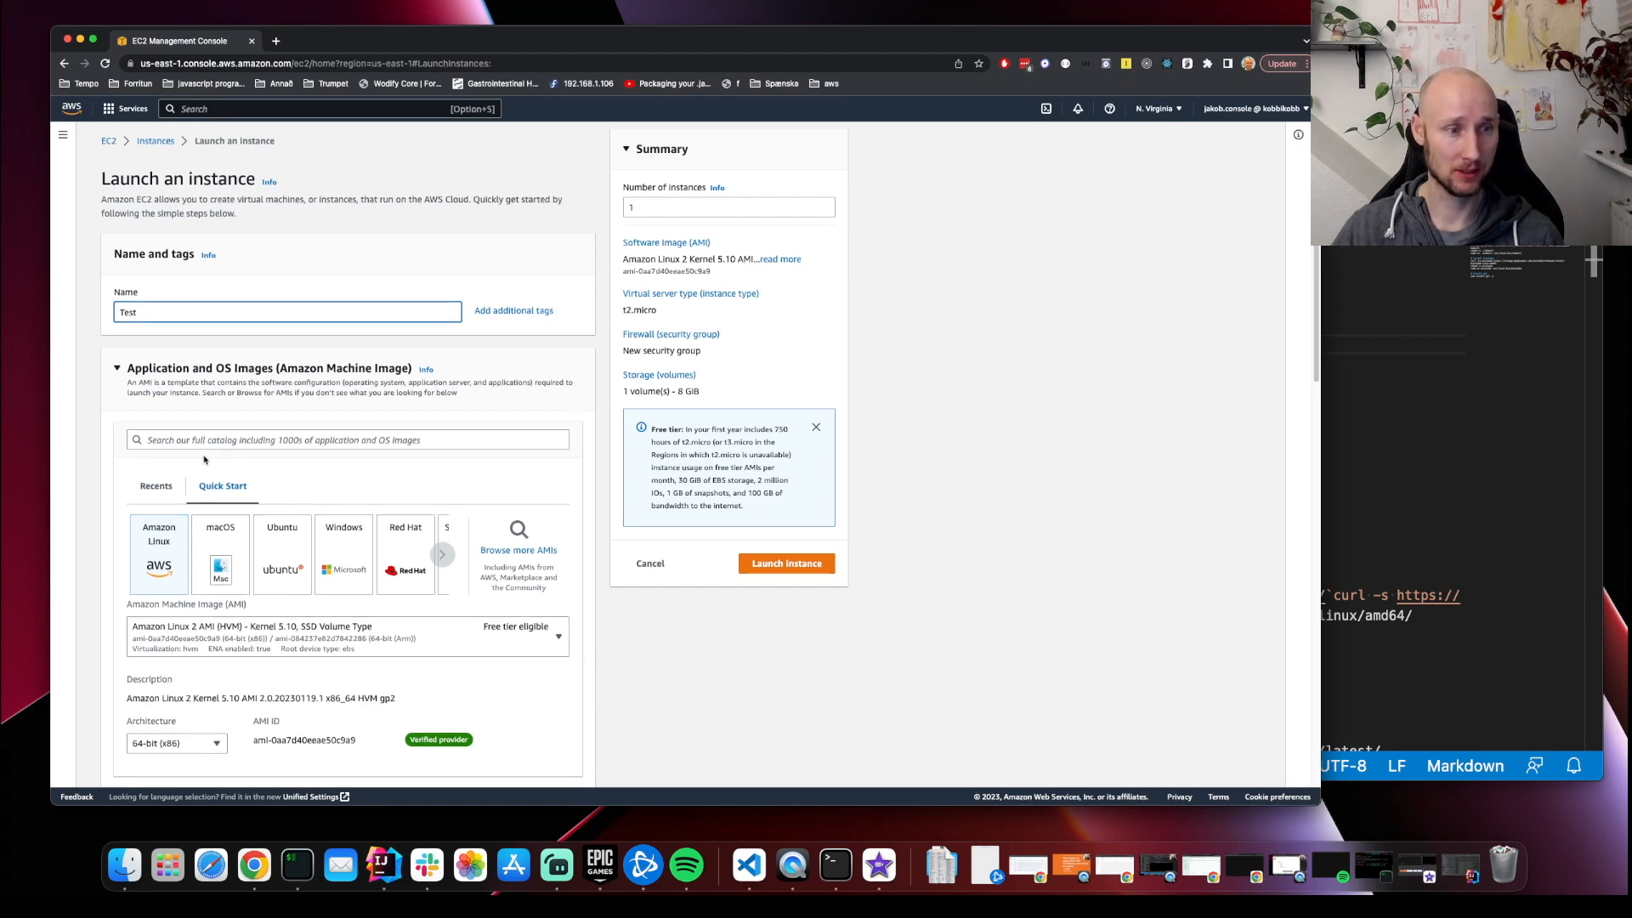
{"action": "scroll", "scroll_direction": "down", "scroll_amount": 3}
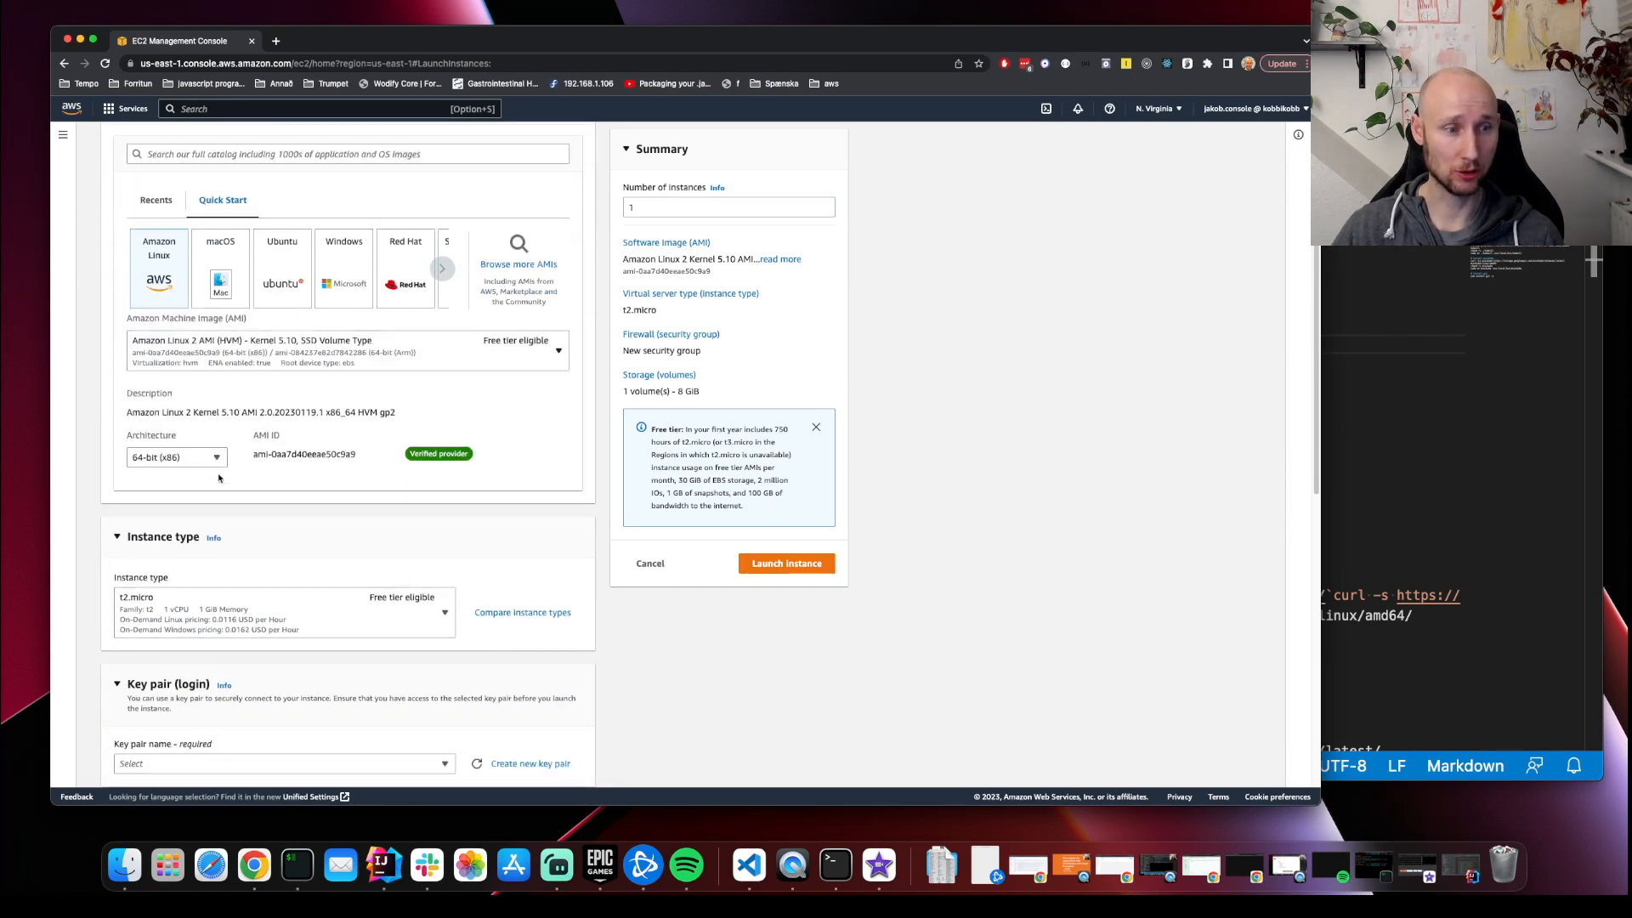
{"action": "scroll", "scroll_direction": "down", "scroll_amount": 3}
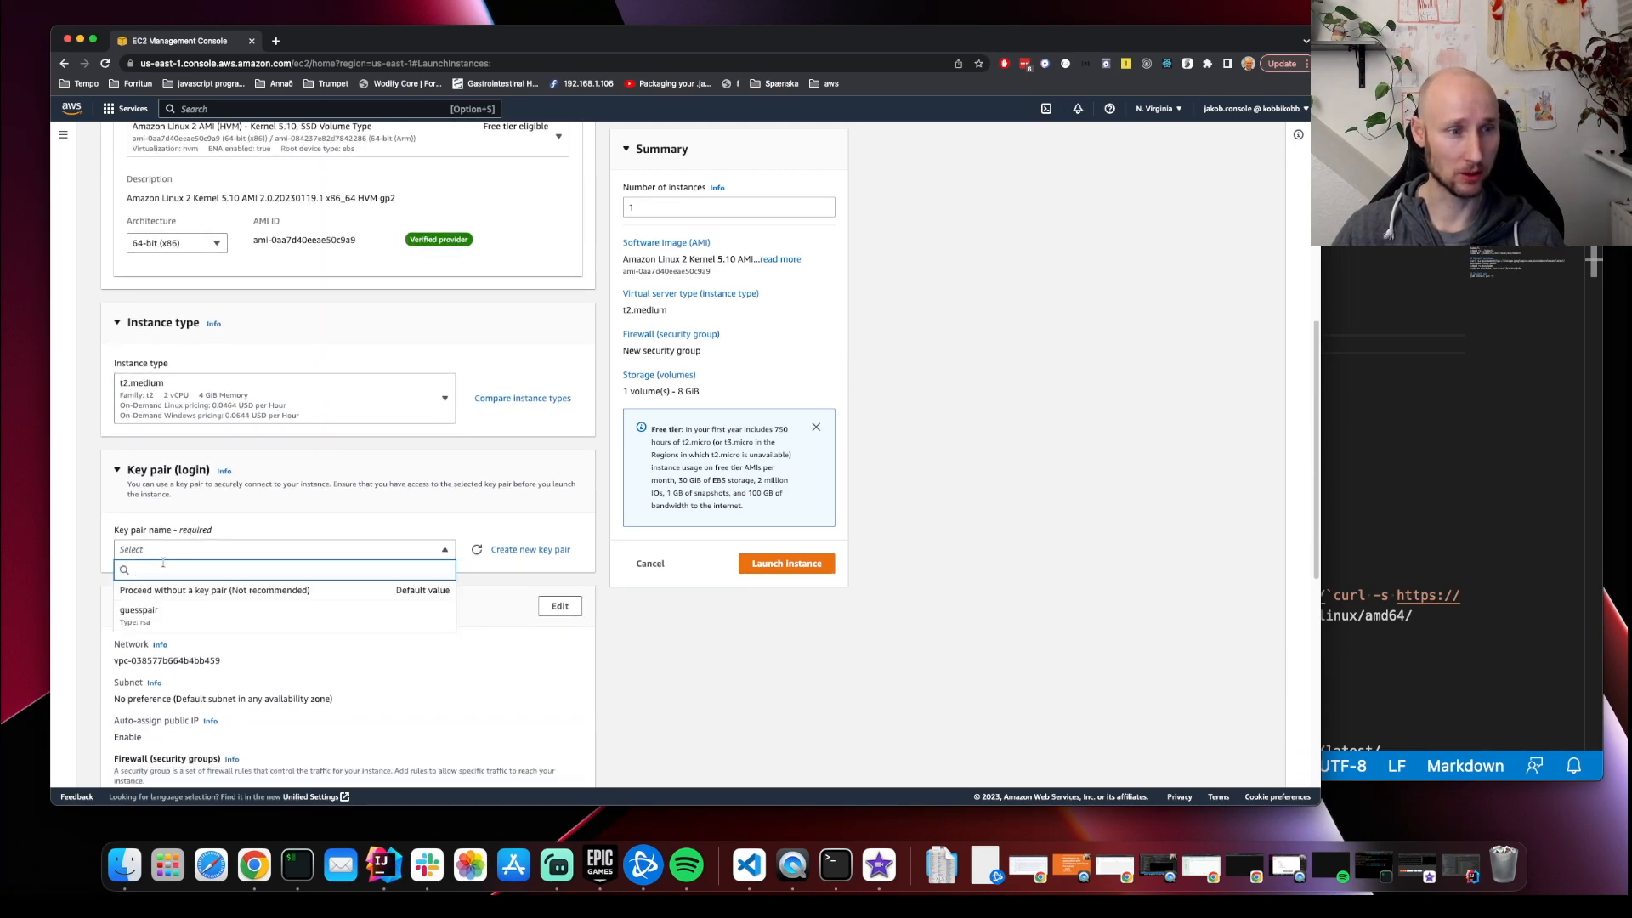
Step: Proceed without a key pair and allow HTTP traffic from the internet
{"action": "left_click", "coordinate": [215, 590]}
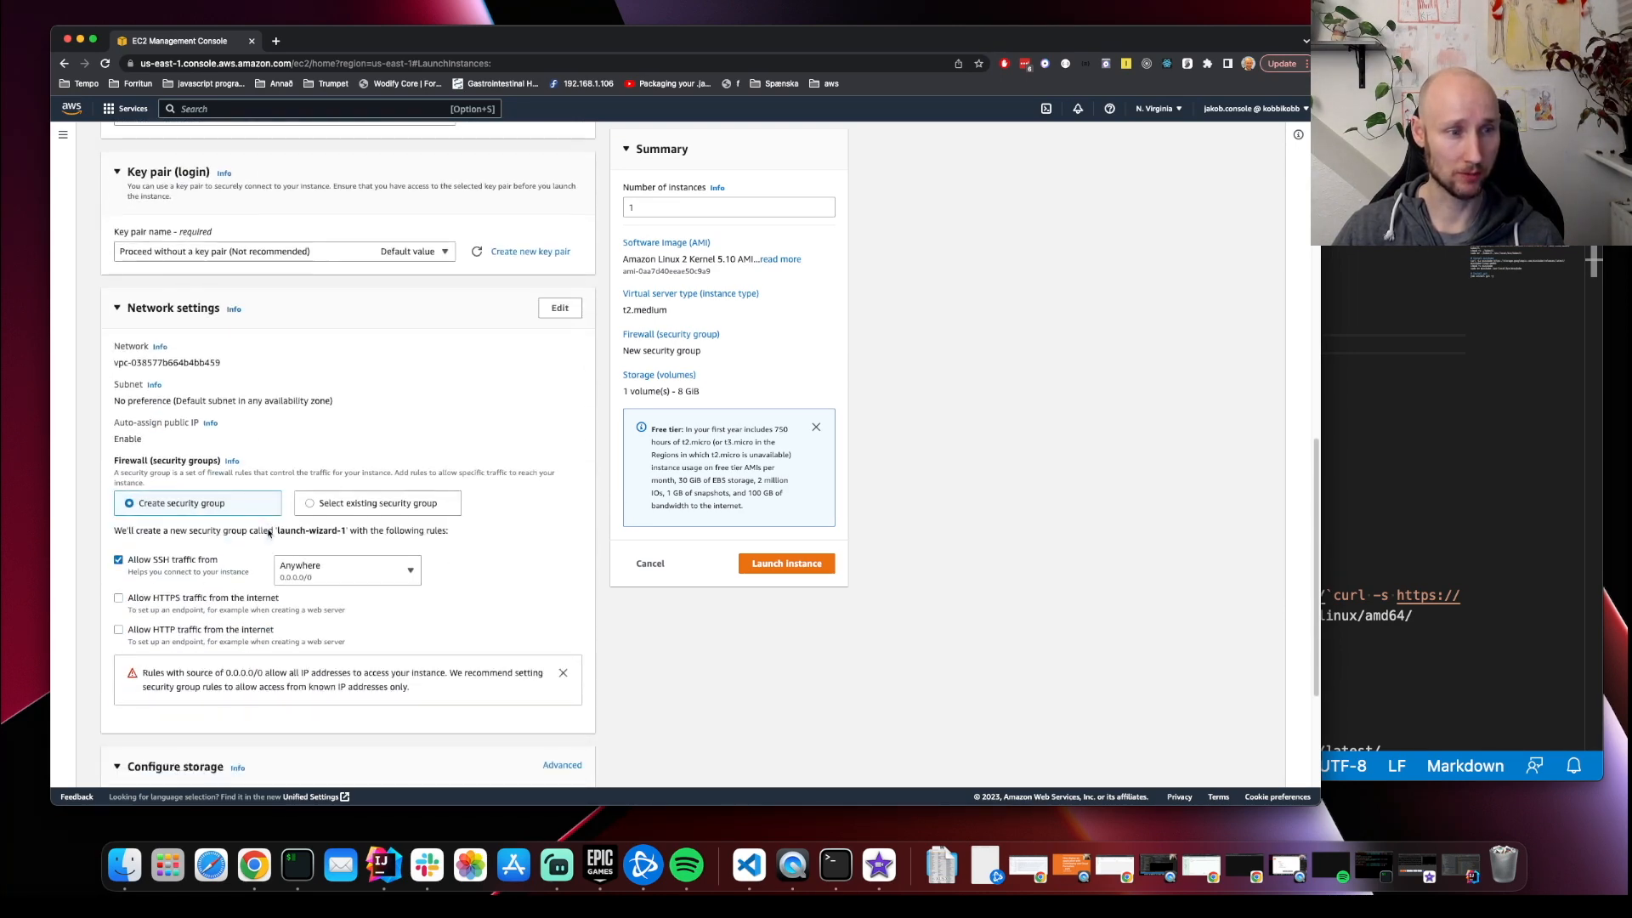
{"action": "left_click", "coordinate": [119, 629]}
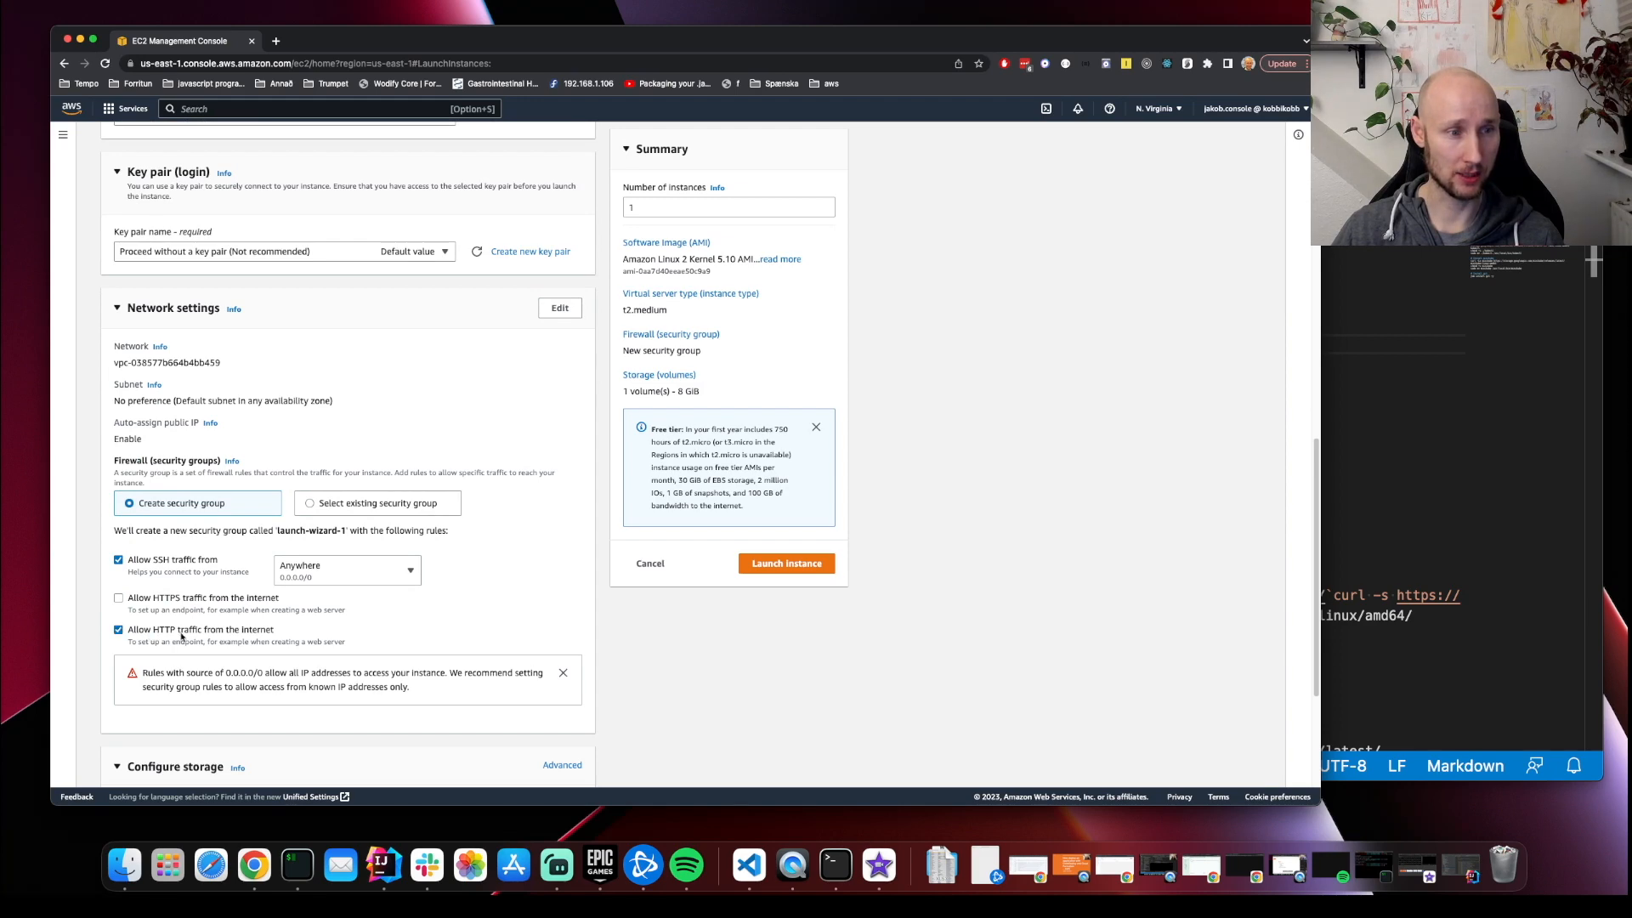
{"action": "scroll", "scroll_direction": "down", "scroll_amount": 3}
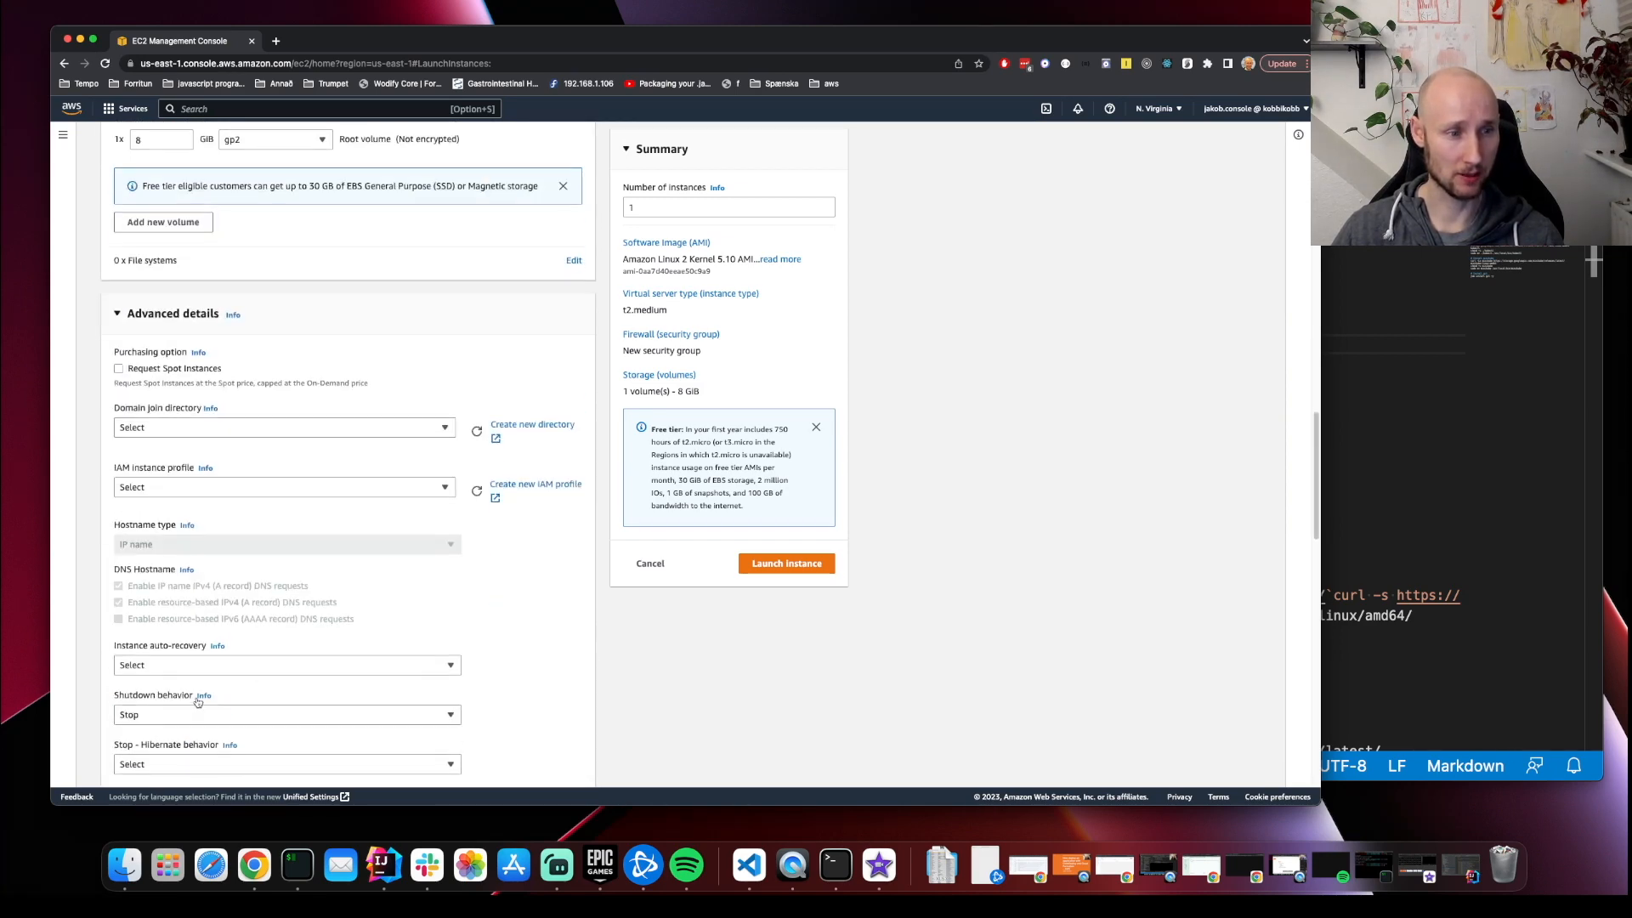
Step: Launch the instance with the kubectl, minikube and git install script as user data
{"action": "scroll", "scroll_direction": "down", "scroll_amount": 3}
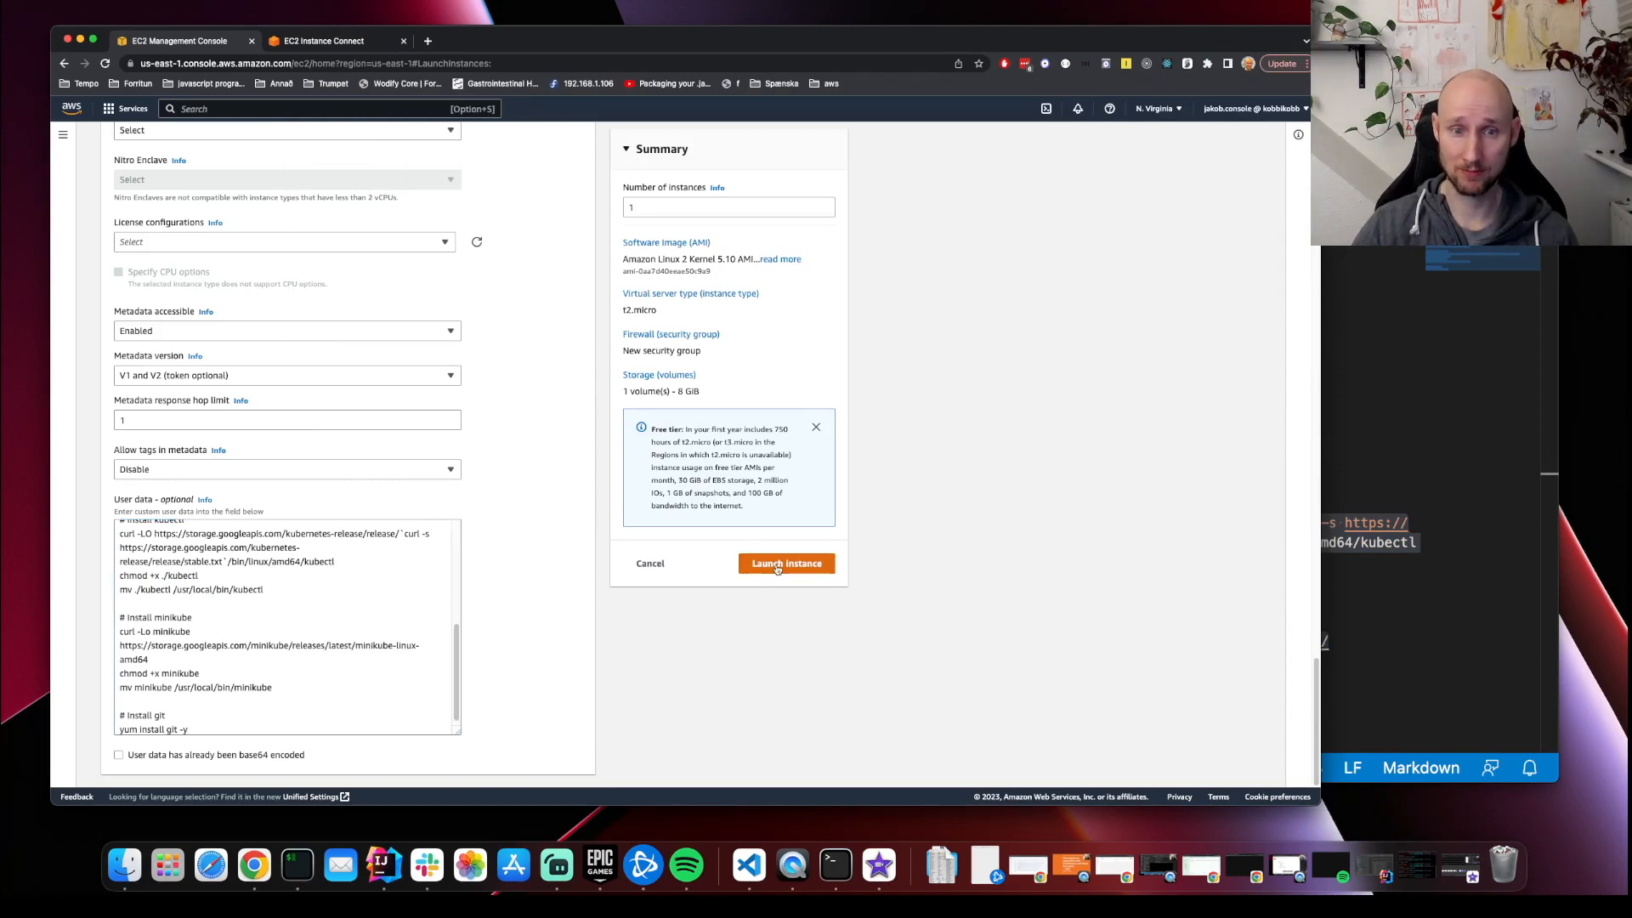
{"action": "left_click", "coordinate": [786, 563]}
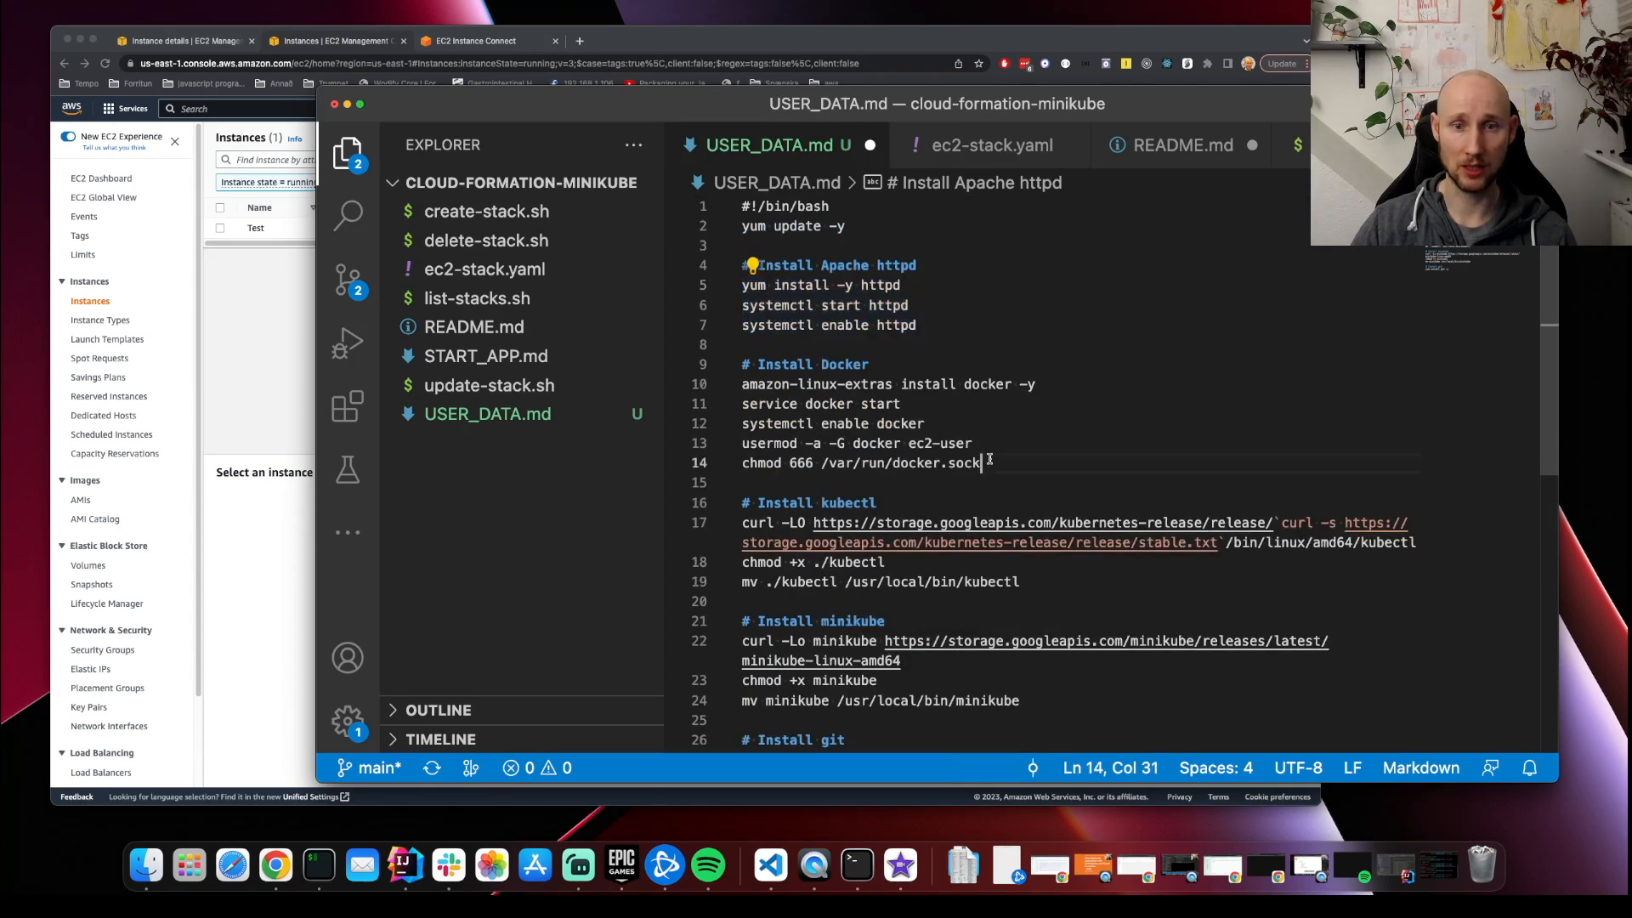
Step: Review the USER_DATA.md script lines, including the git install line, in VS Code
{"action": "left_click_drag", "start_coordinate": [981, 463], "coordinate": [742, 384]}
{"action": "type", "text": "yum install git -y"}
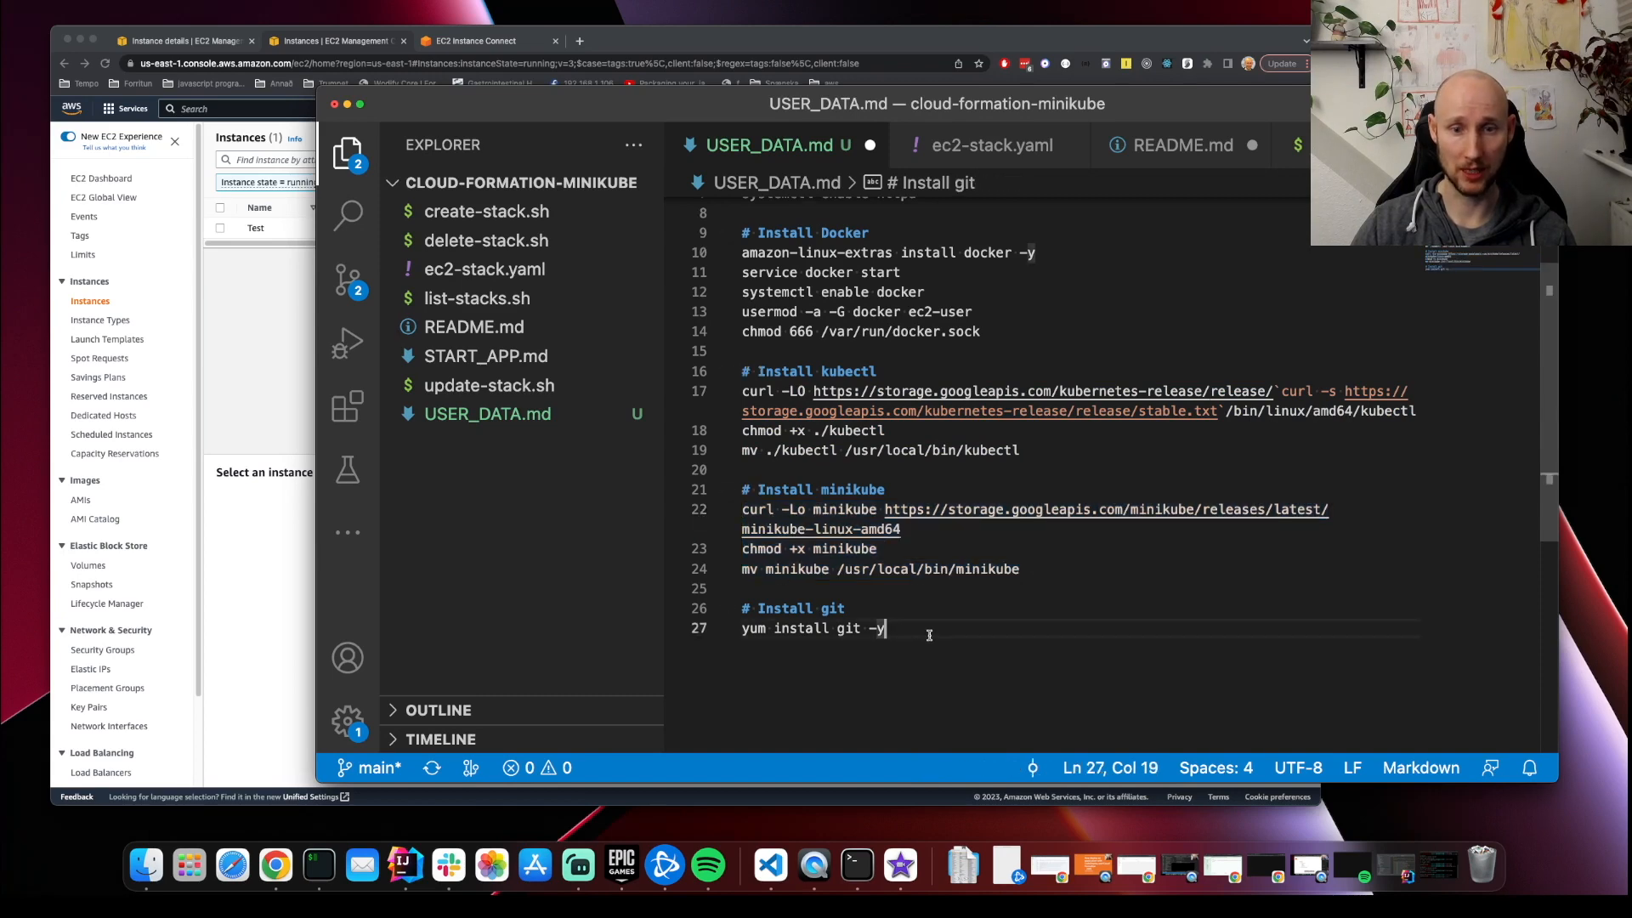
{"action": "triple_click", "coordinate": [813, 627]}
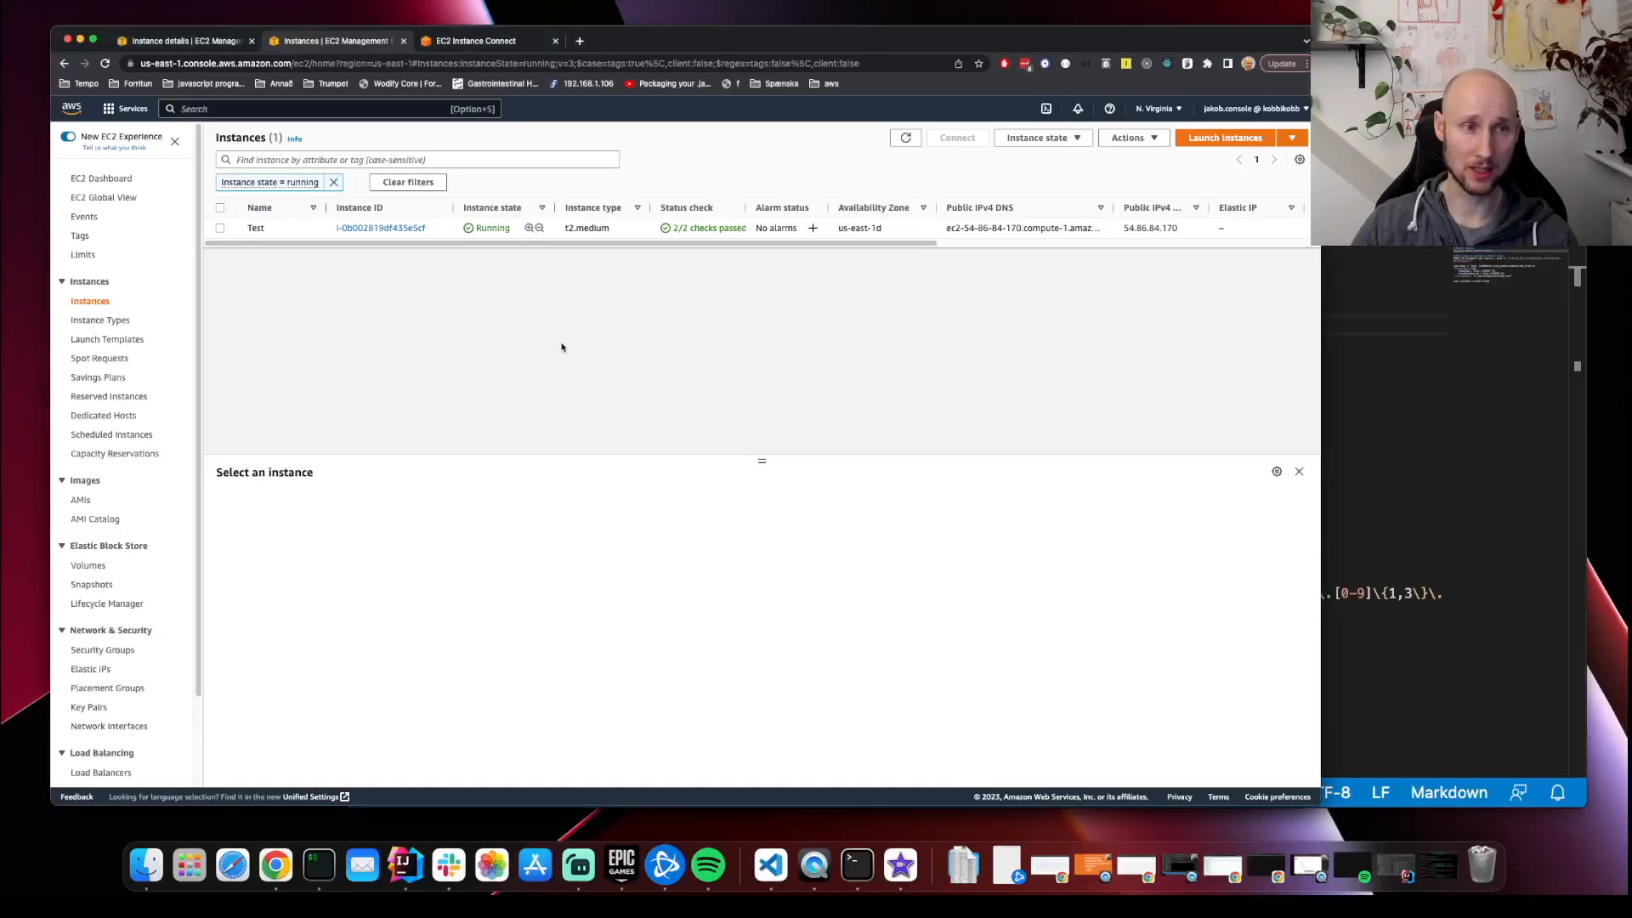
Step: Select the Test instance and go to its Connect page
{"action": "left_click", "coordinate": [219, 227]}
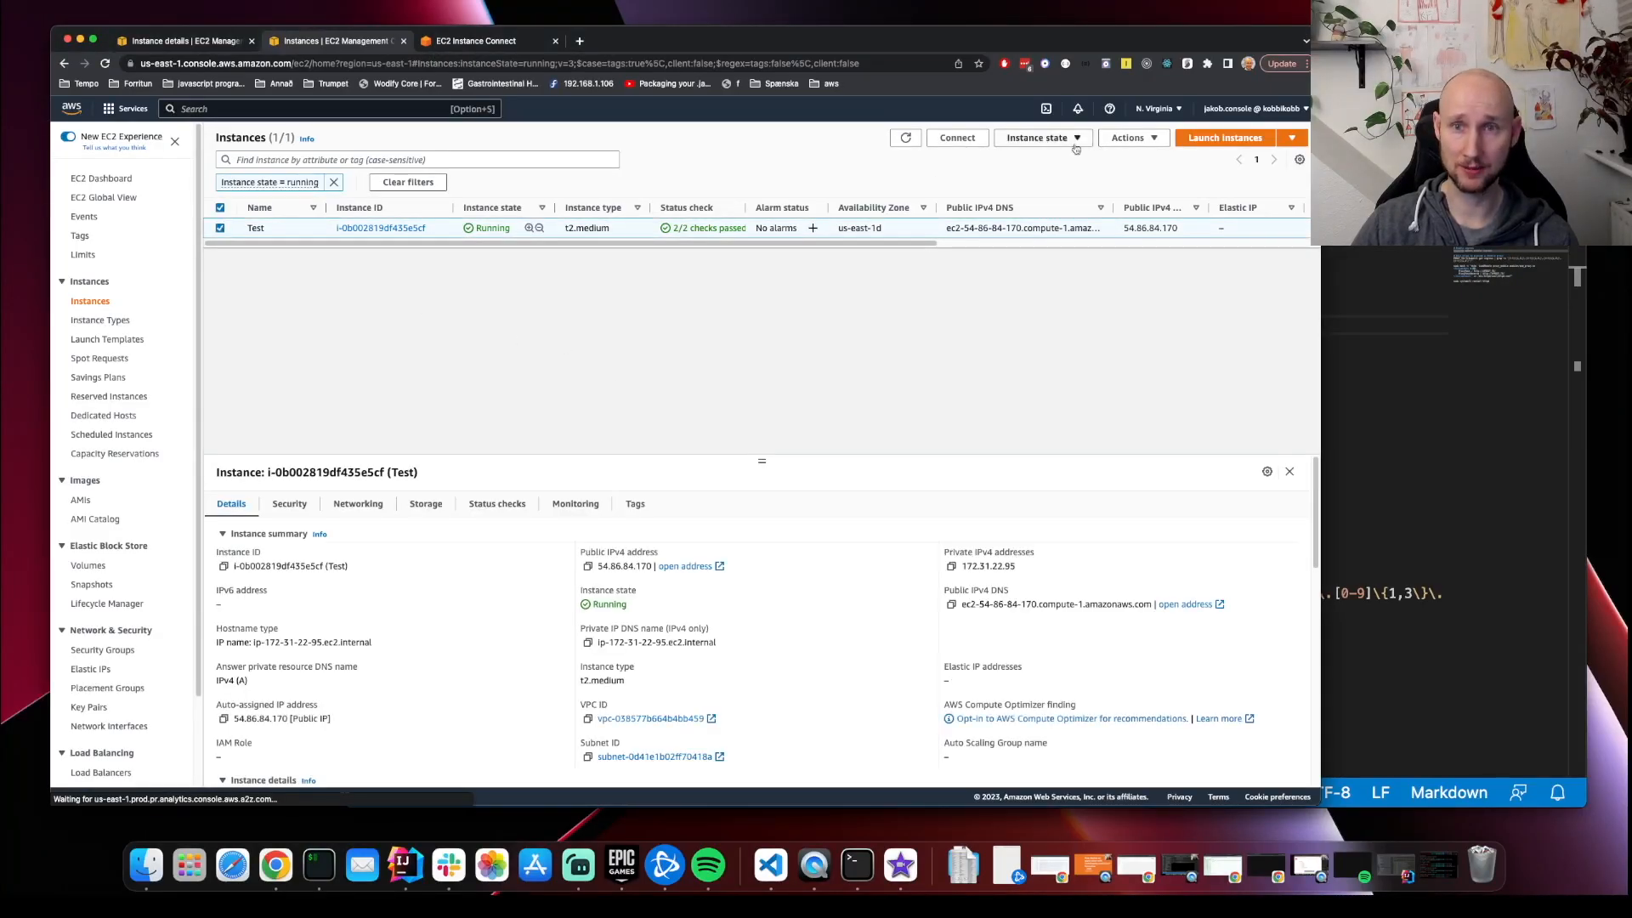
{"action": "left_click", "coordinate": [954, 136]}
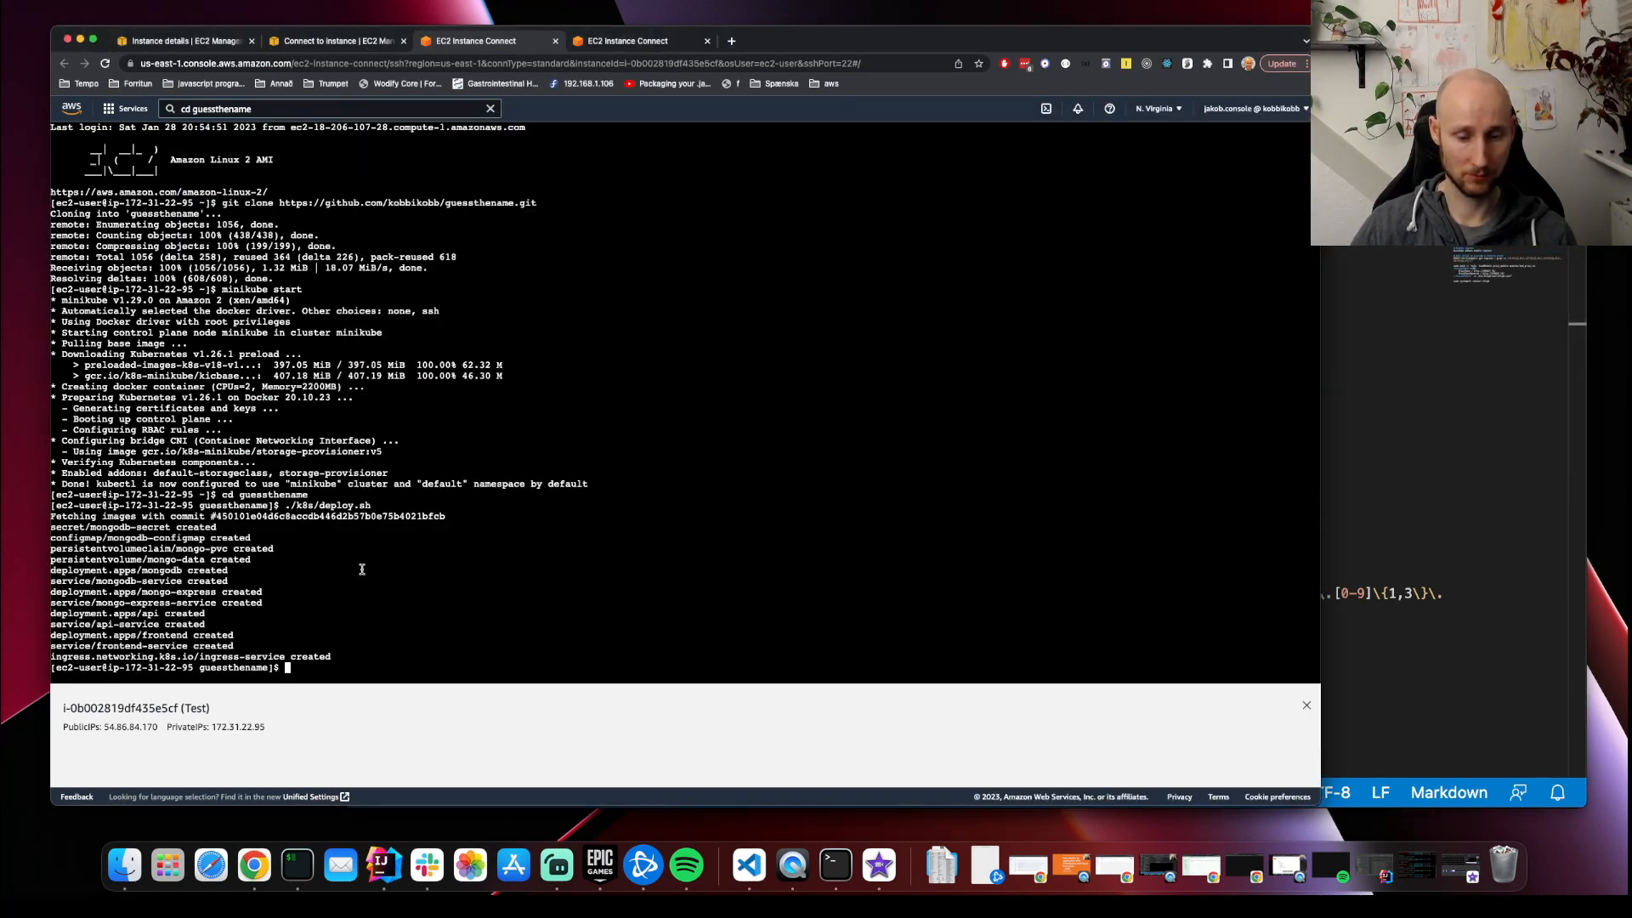
Step: Begin a kubectl command in the EC2 Instance Connect terminal after deploying the app
{"action": "type", "text": "kubectl get pods"}
{"action": "type", "text": "minikube addons enable ingress"}
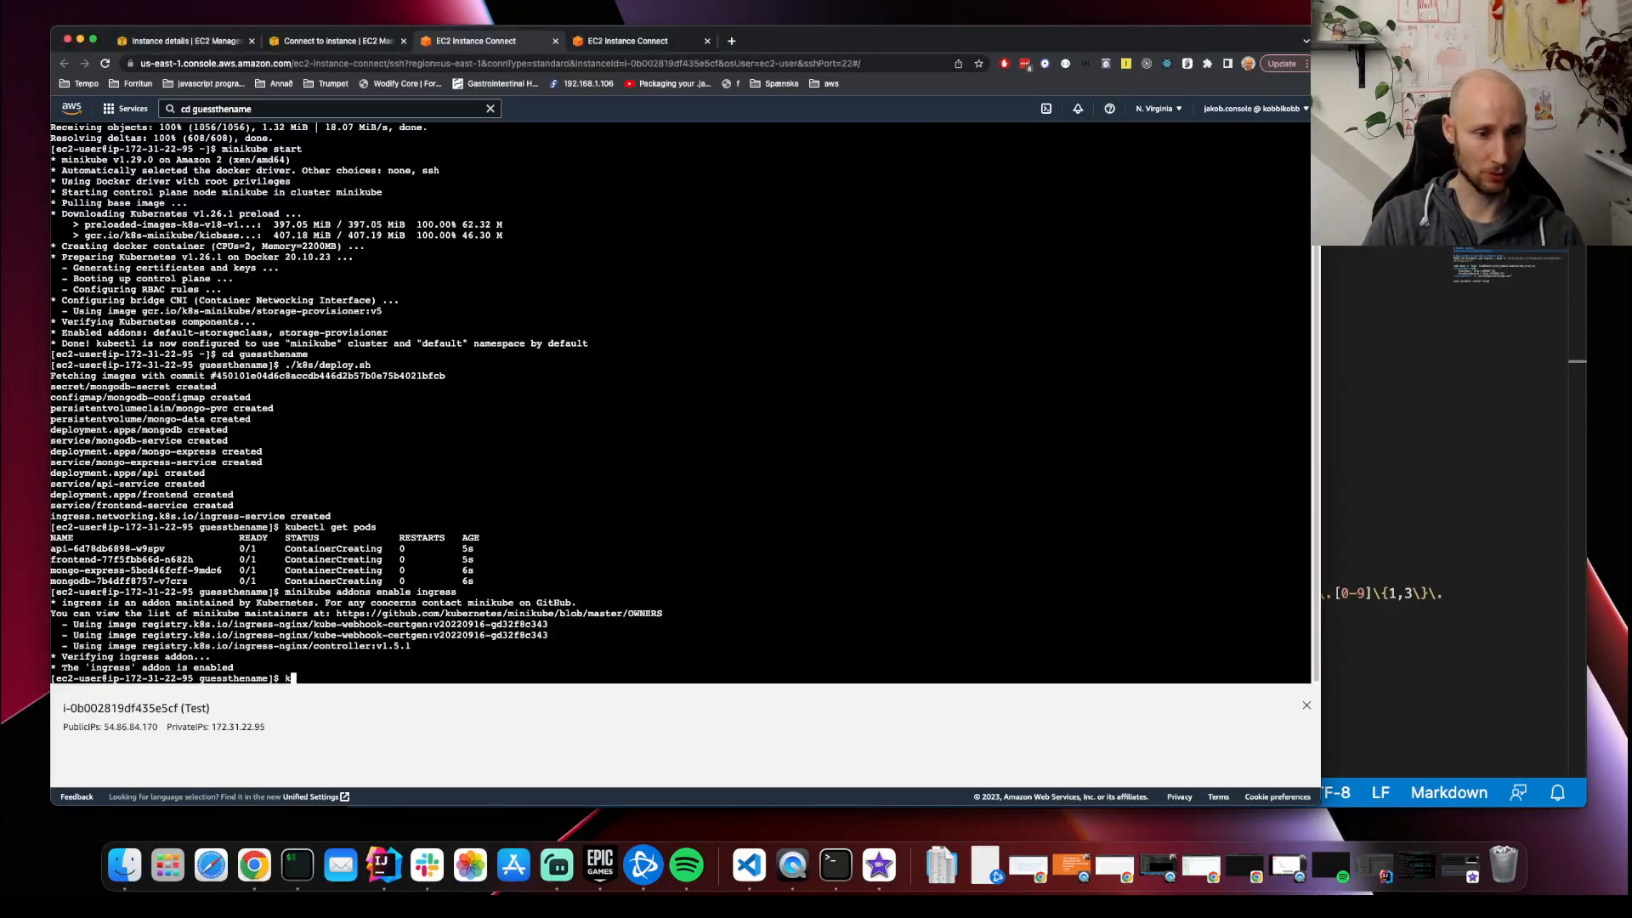
Step: Run kubectl get ingress and store the ingress address in the PROXY_TO variable
{"action": "type", "text": "ubectl get ingress"}
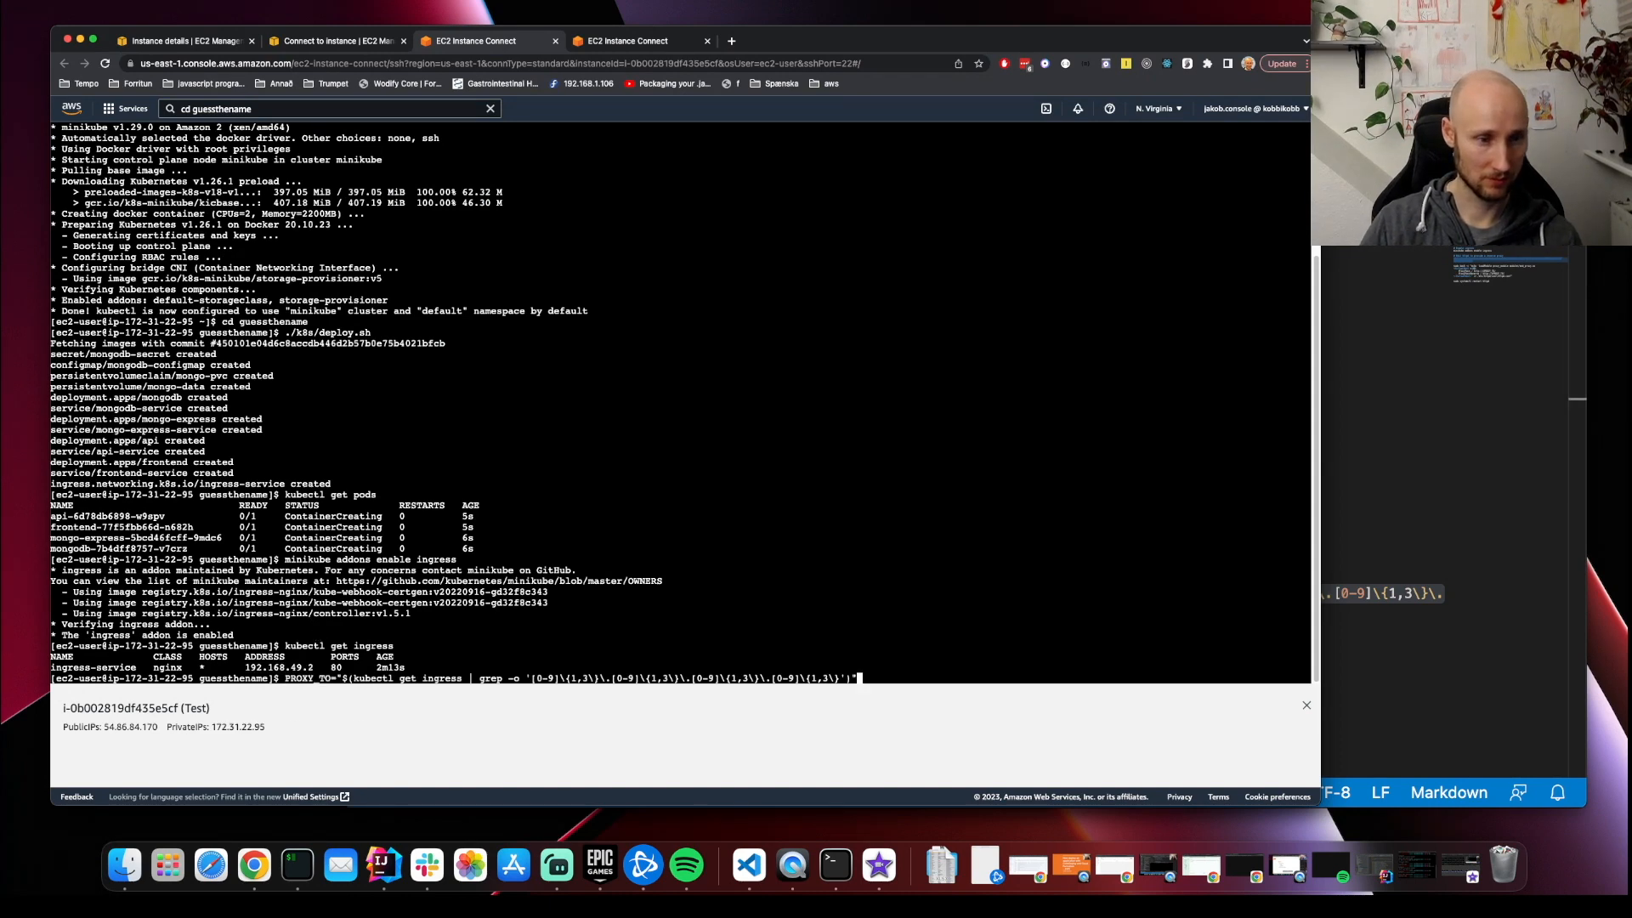
{"action": "key", "text": "Return"}
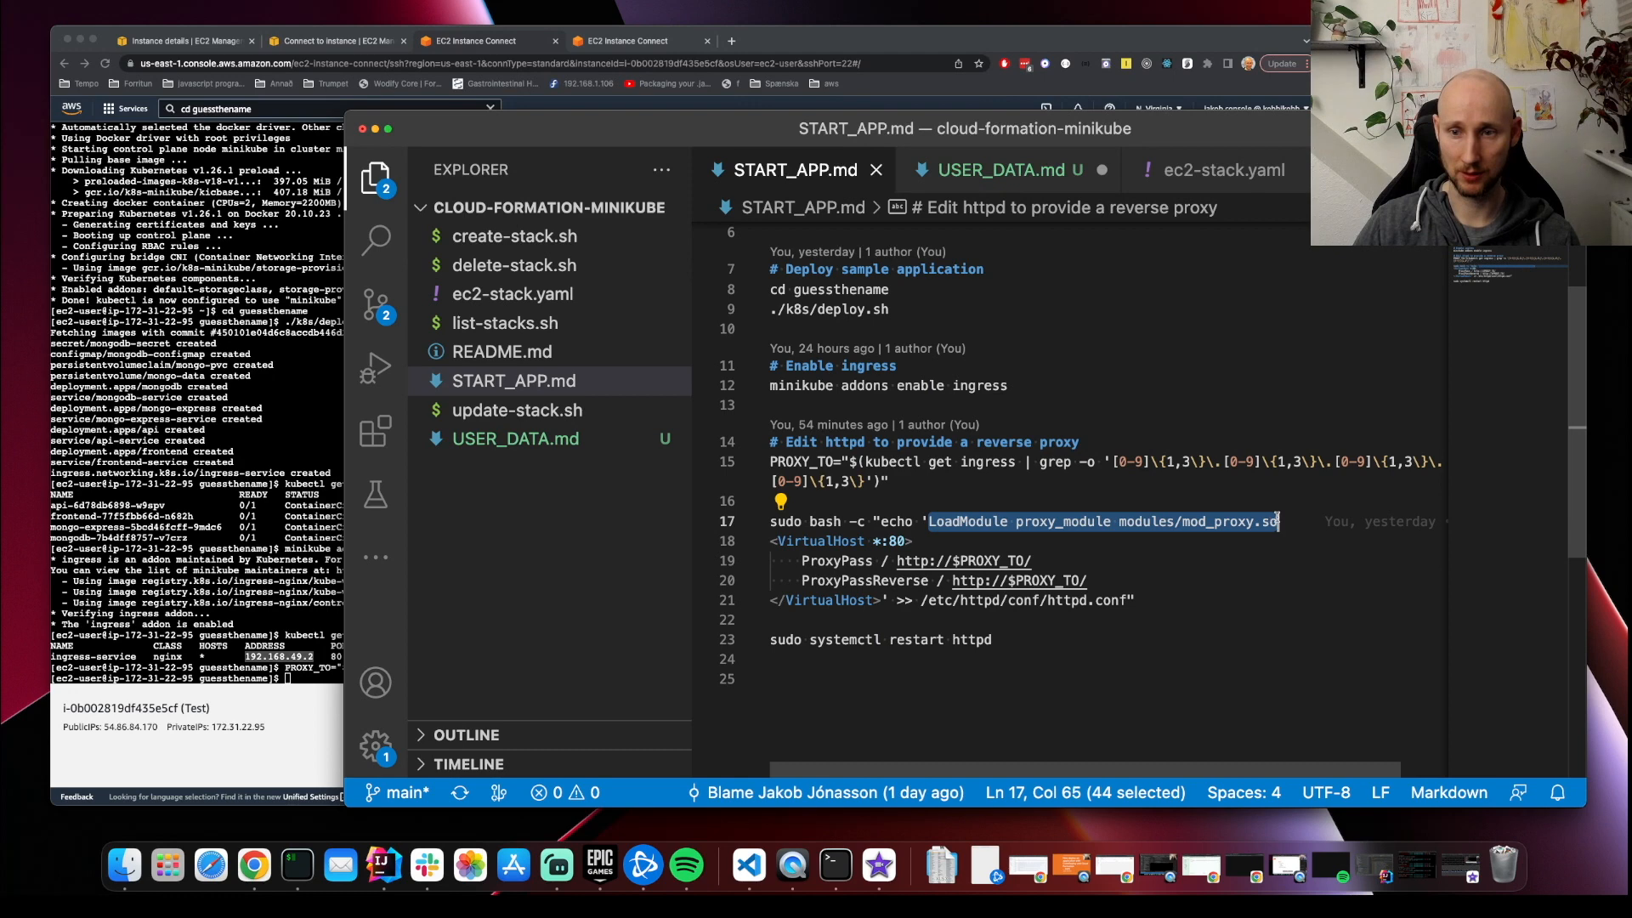
Step: Copy the httpd reverse proxy LoadModule commands from START_APP.md and run them in the terminal
{"action": "left_click_drag", "start_coordinate": [1278, 521], "coordinate": [818, 601]}
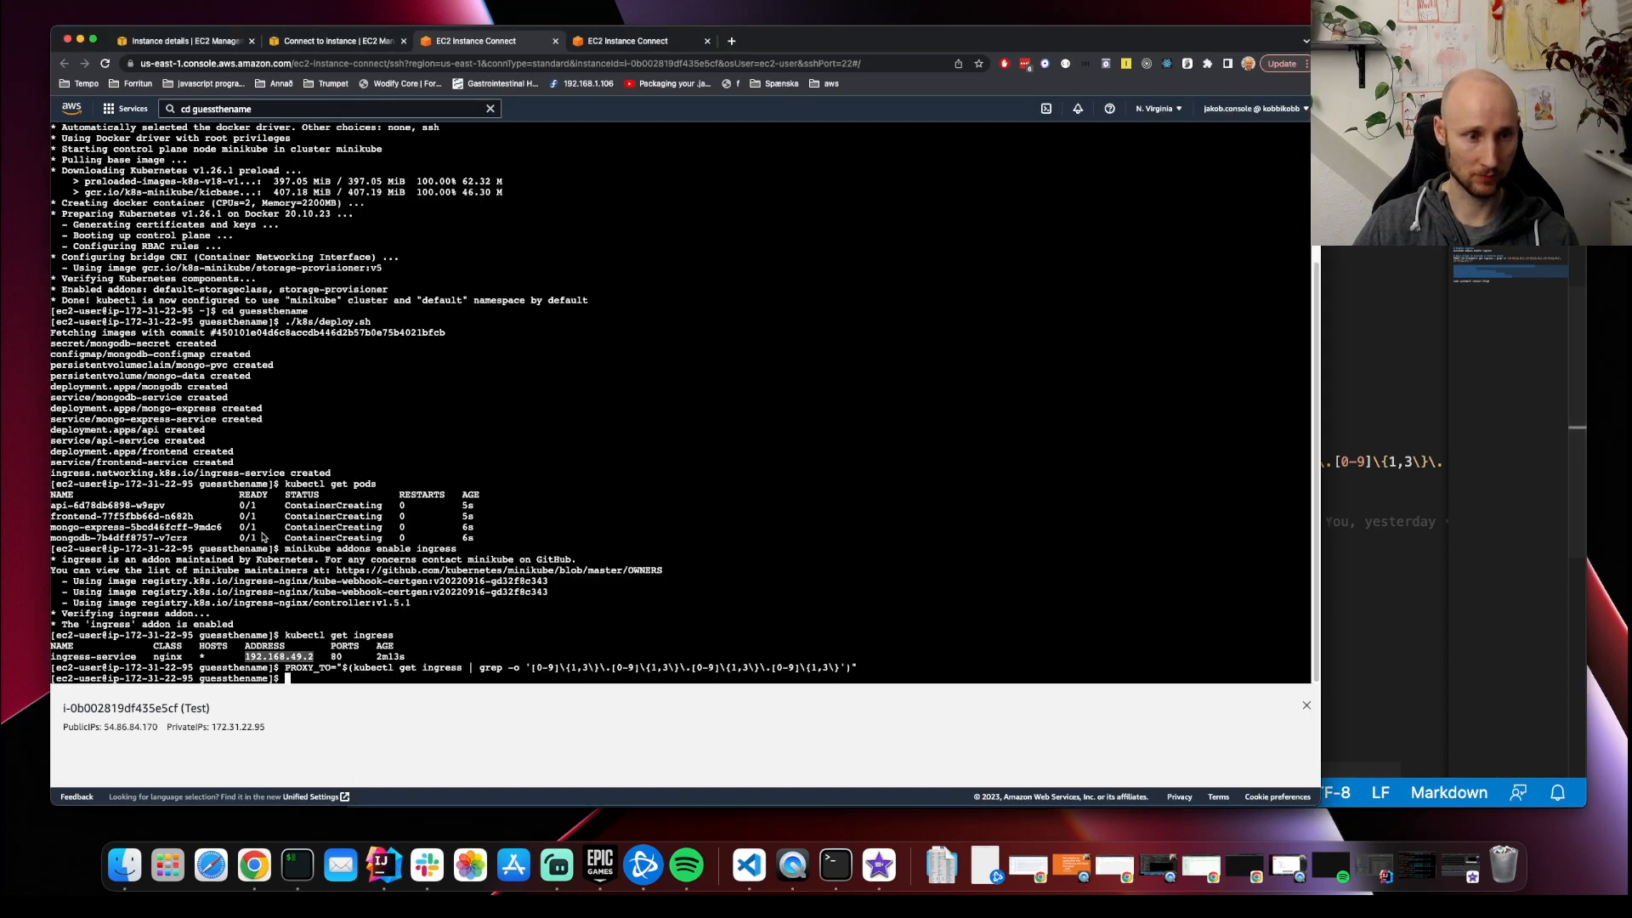
{"action": "key", "text": "Return"}
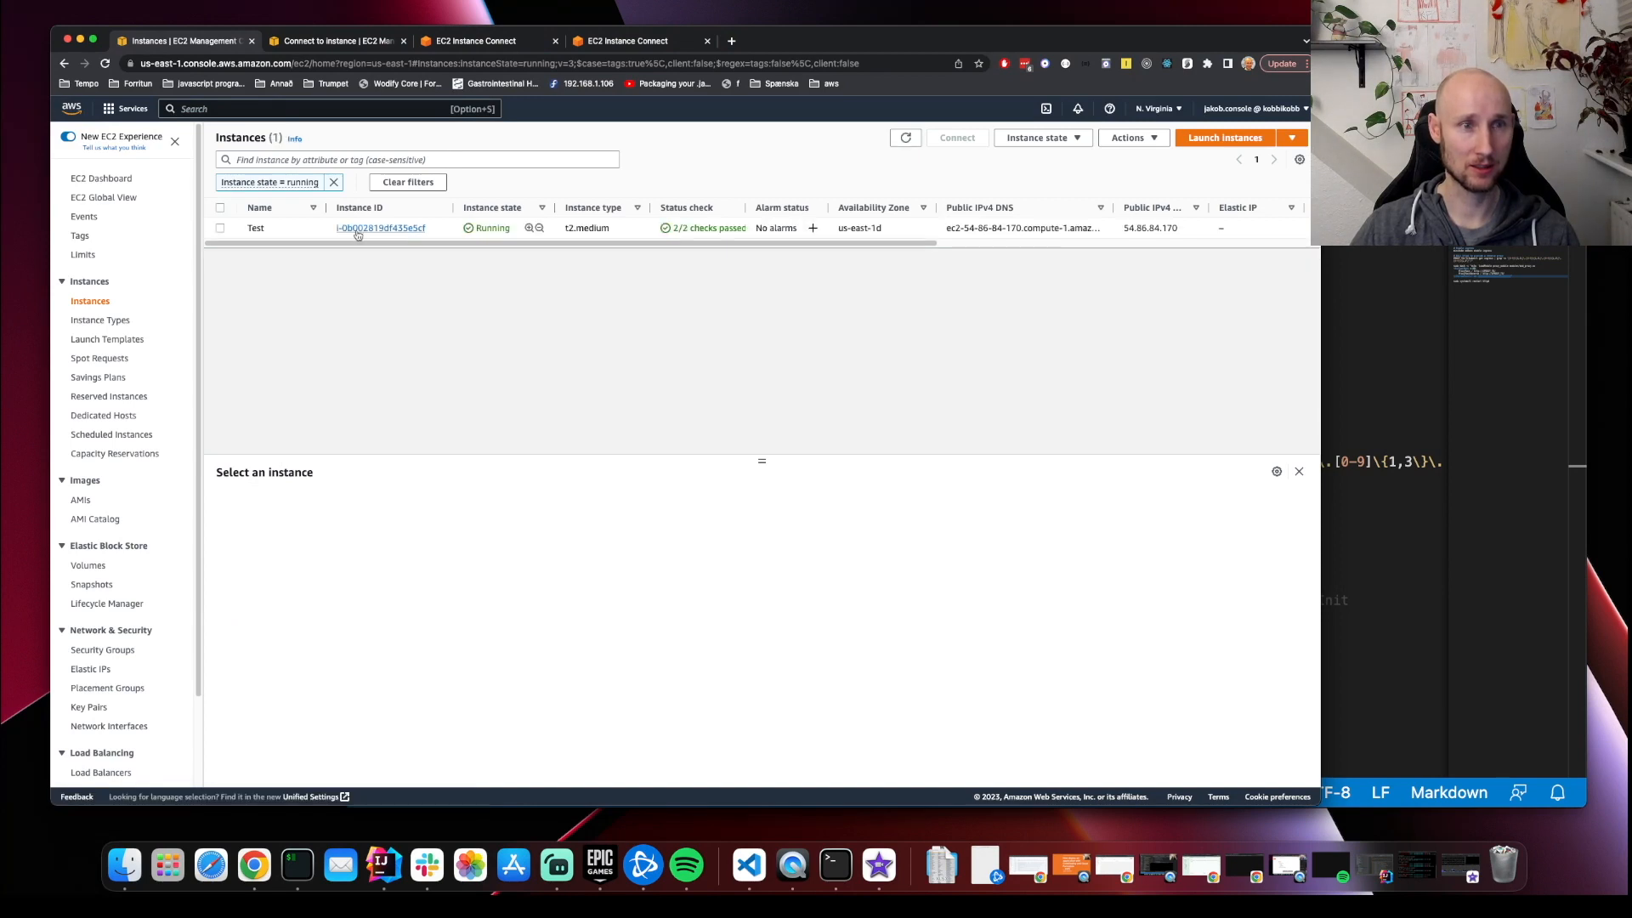
Step: Copy the Test instance's public IP 54.86.84.170 and start a new browser tab
{"action": "left_click", "coordinate": [381, 228]}
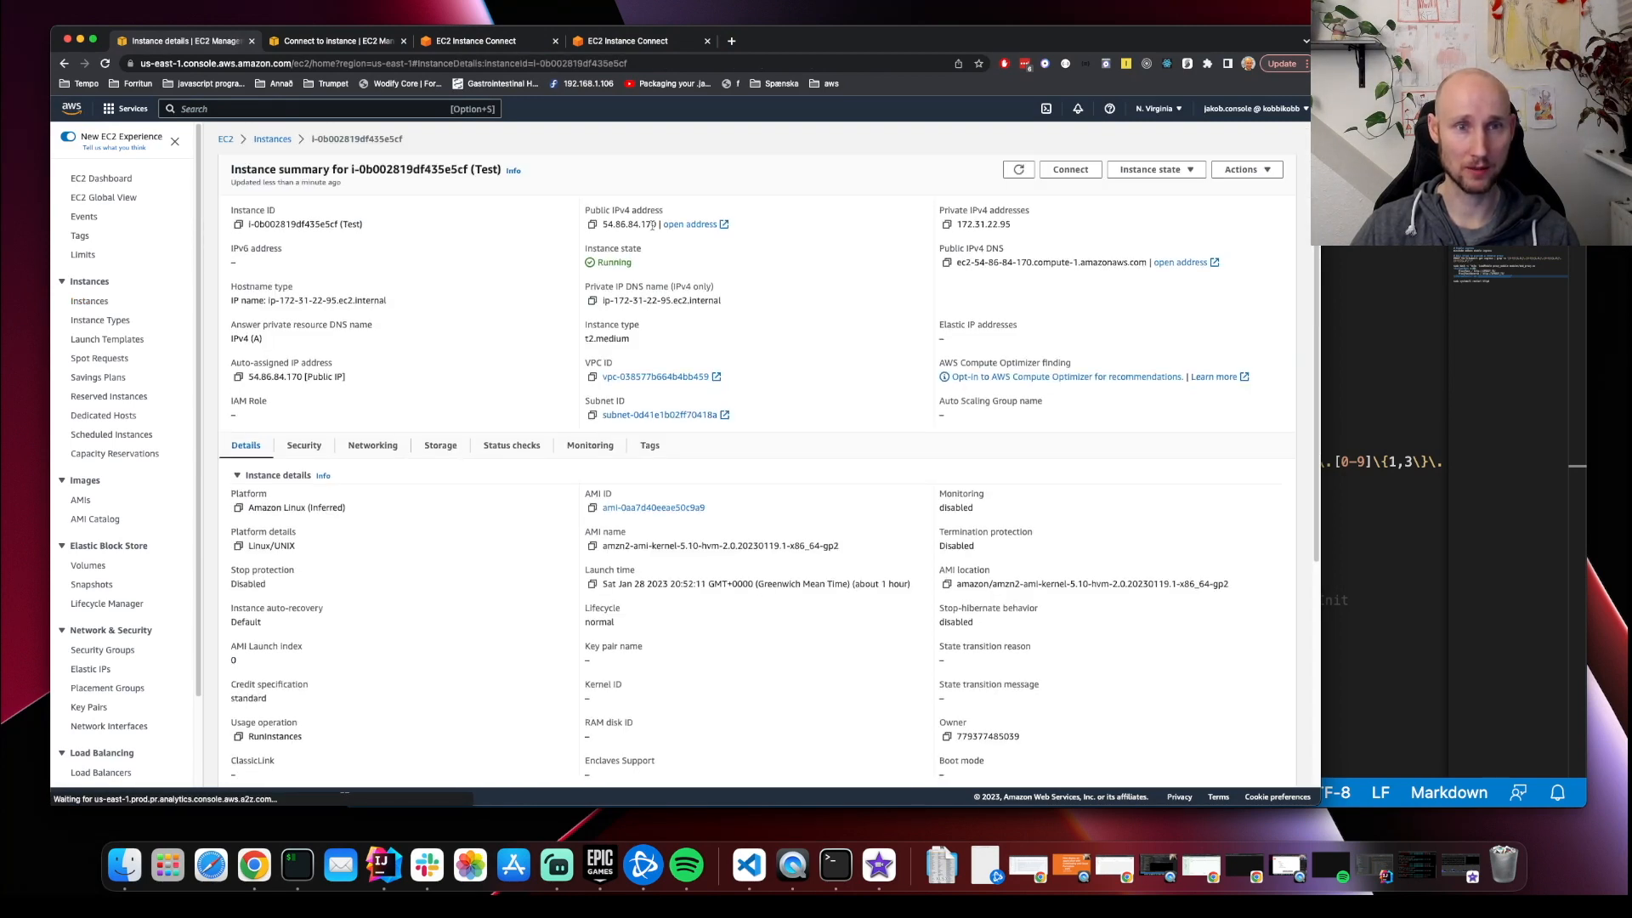
{"action": "double_click", "coordinate": [628, 224]}
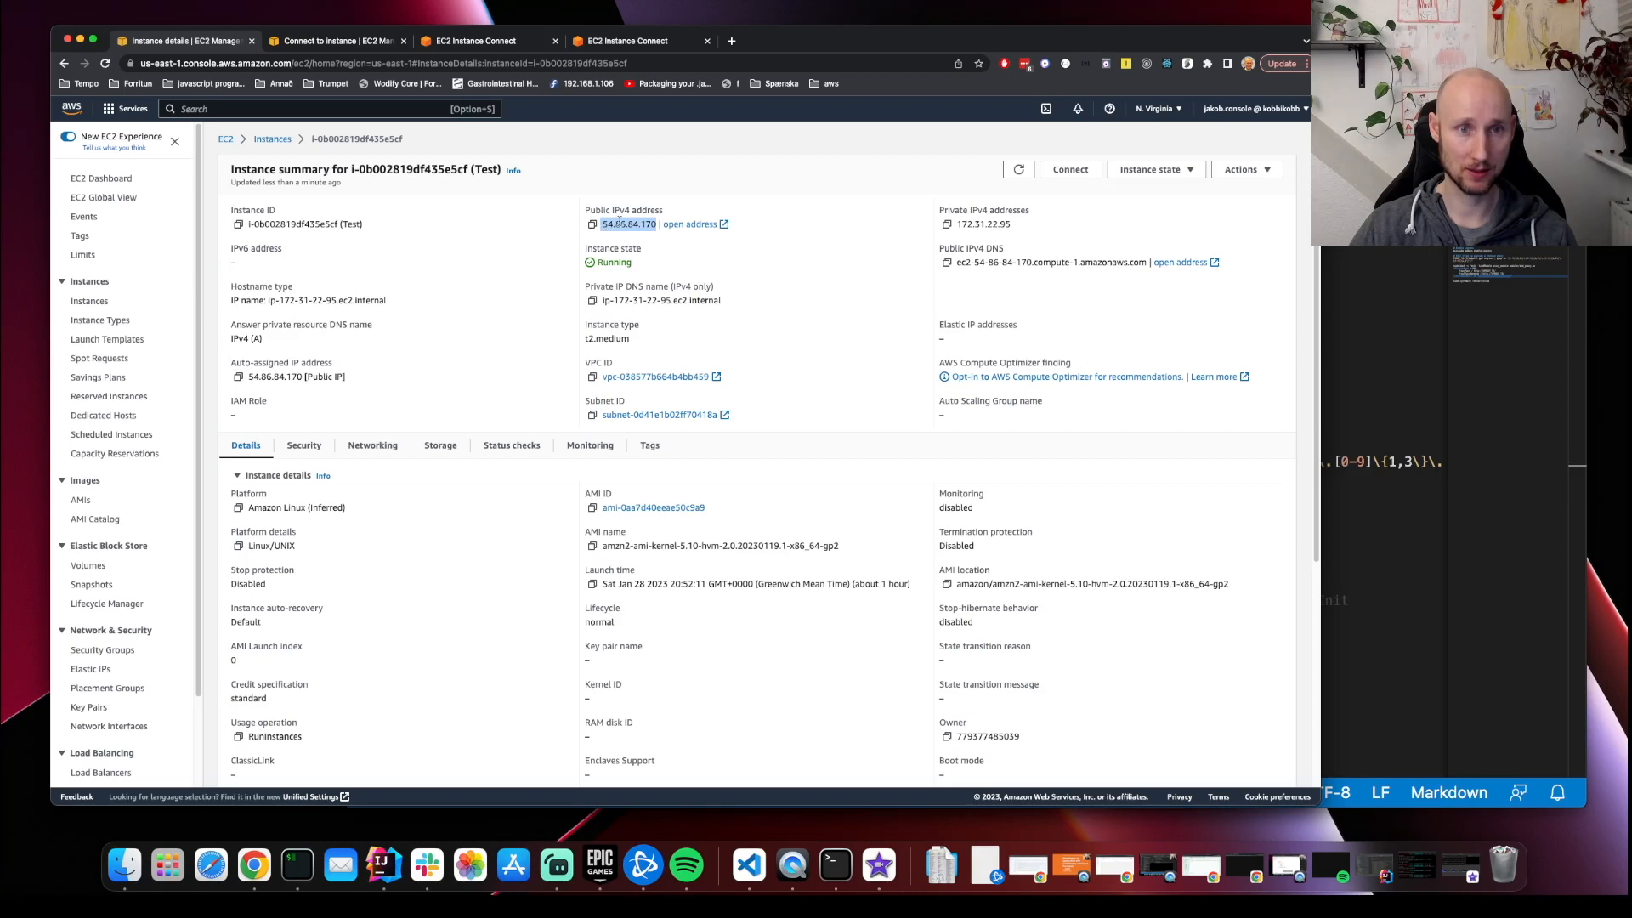
{"action": "left_click", "coordinate": [883, 41]}
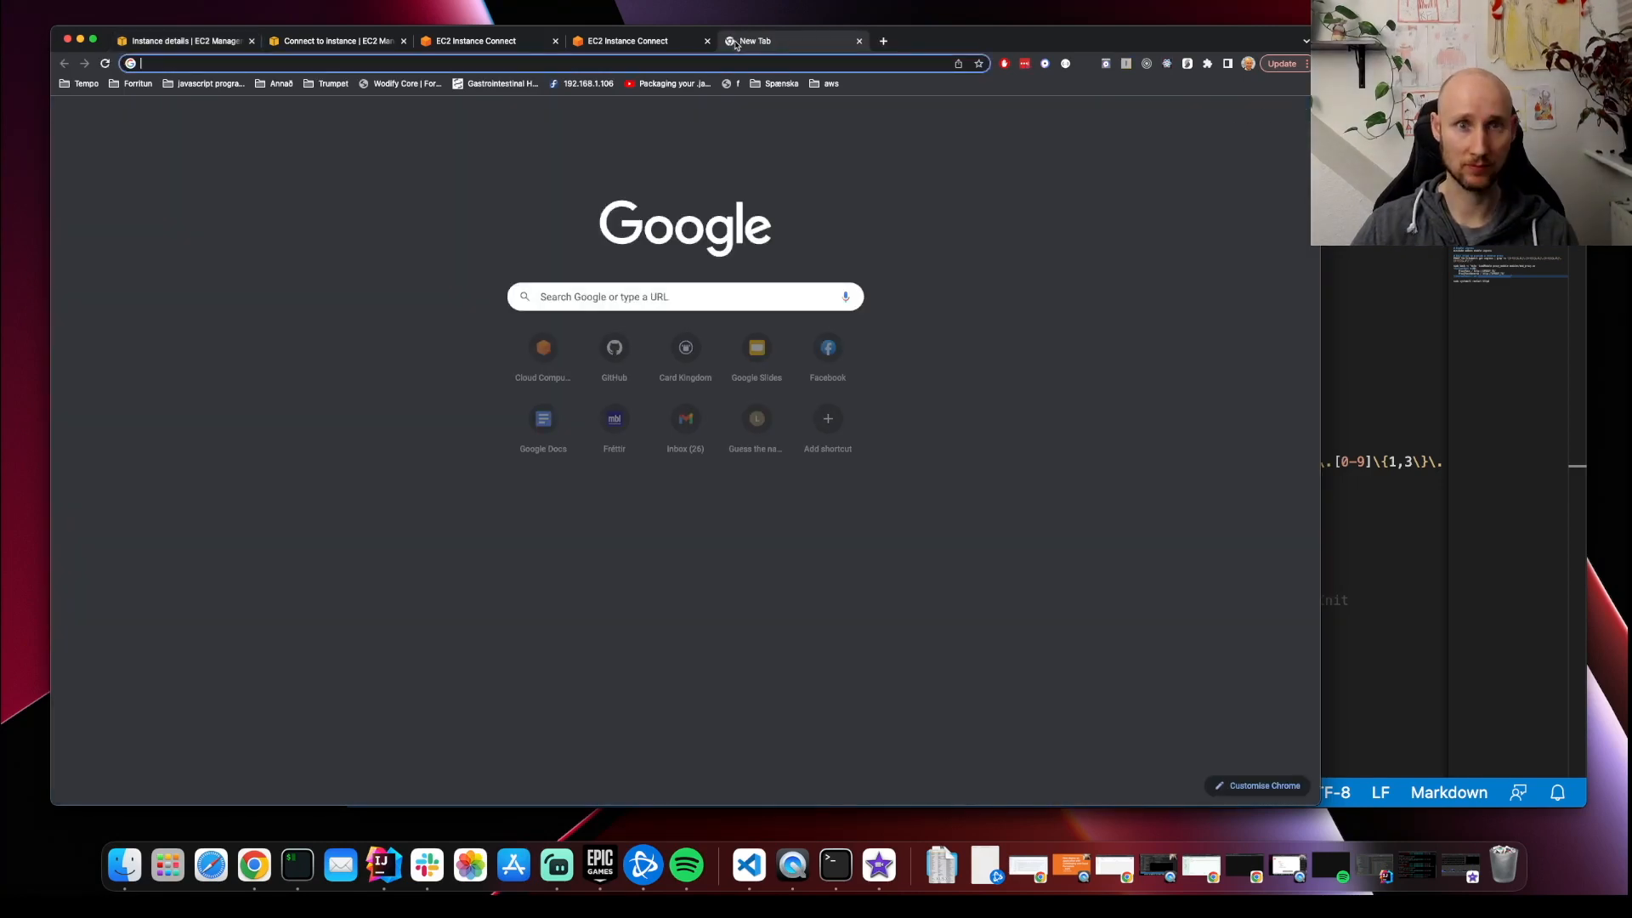